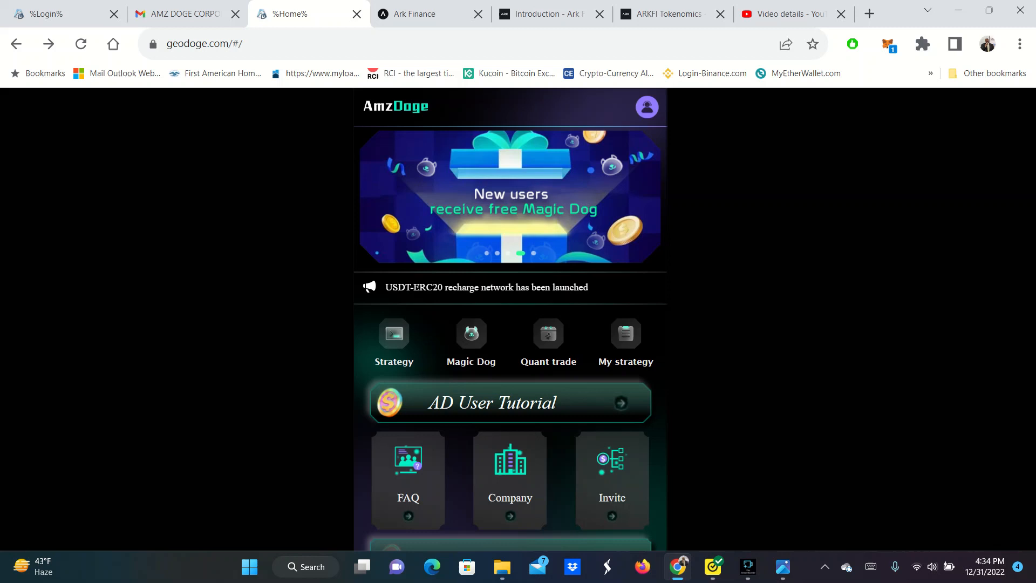
Go to the Company introduction page from the home page
scroll(down, 3)
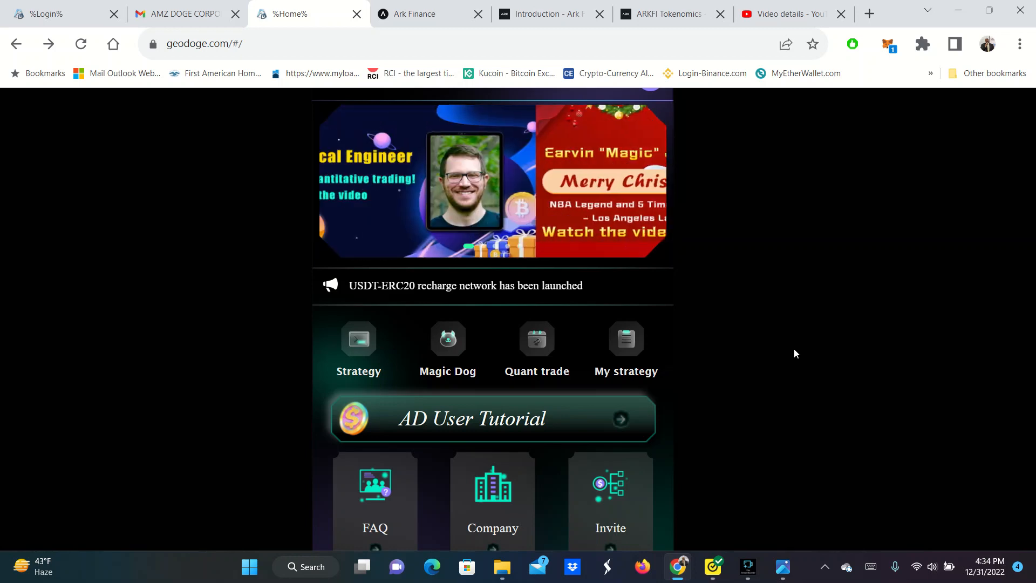
click(492, 495)
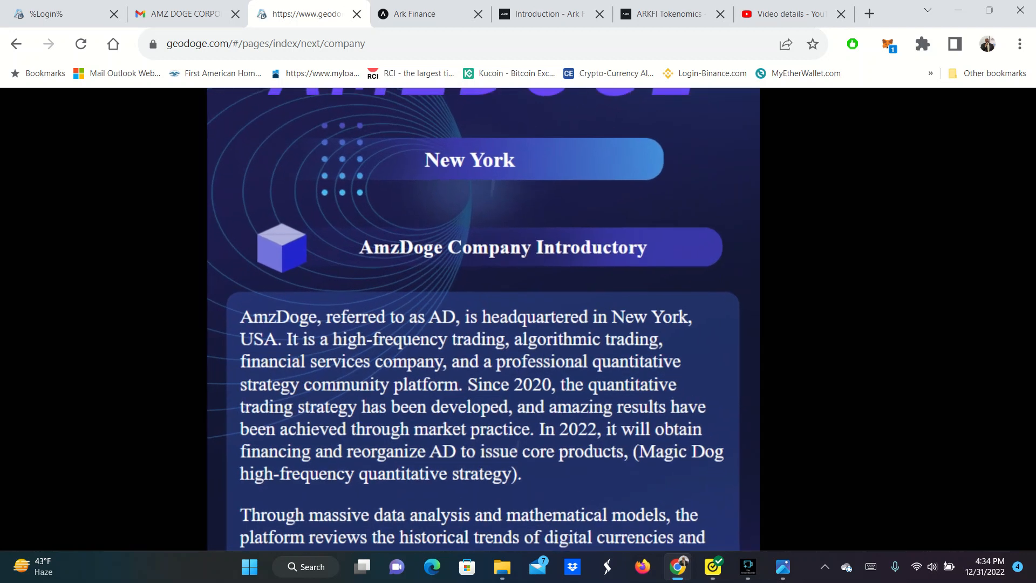
scroll(down, 3)
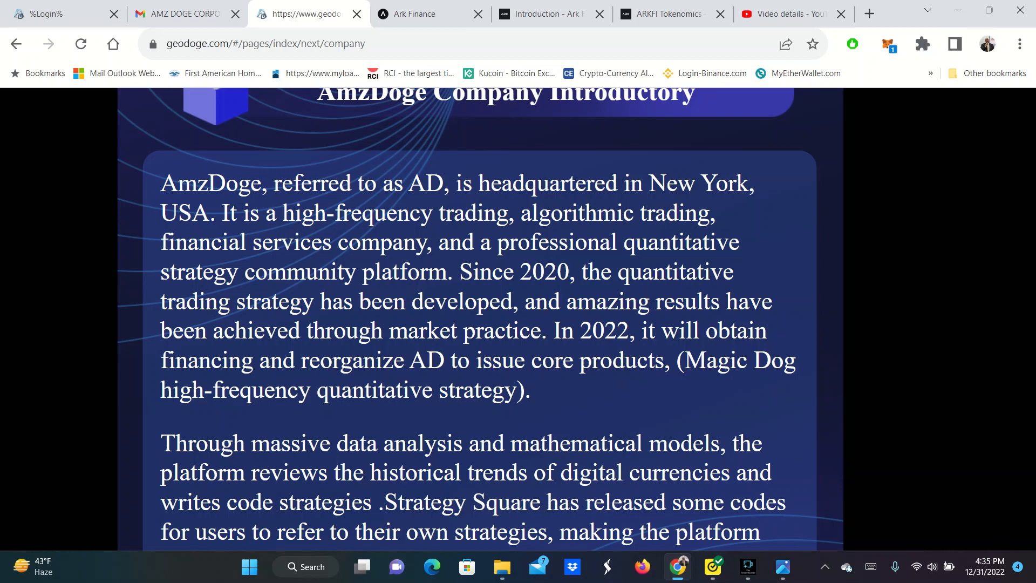
scroll(down, 3)
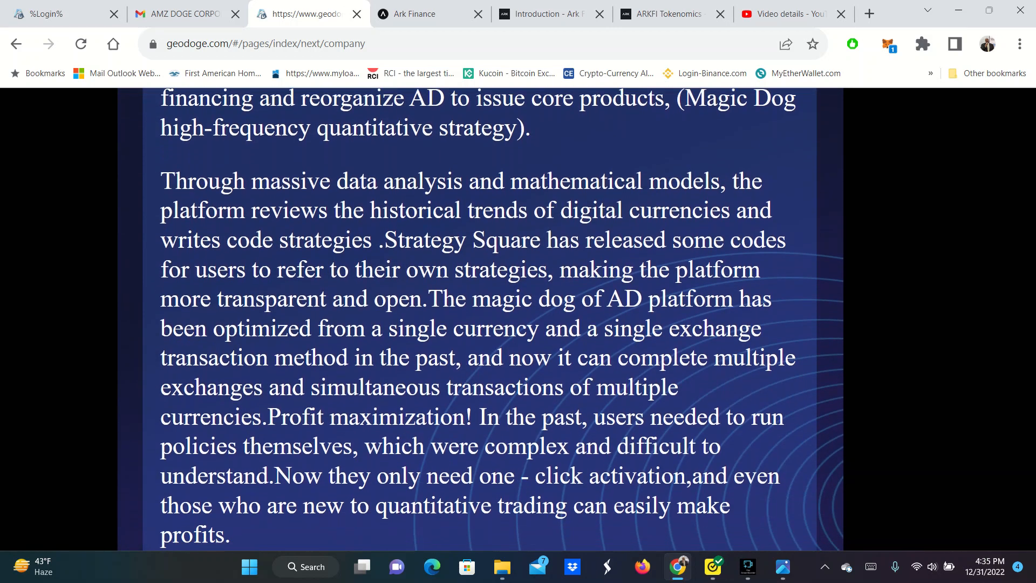
scroll(down, 3)
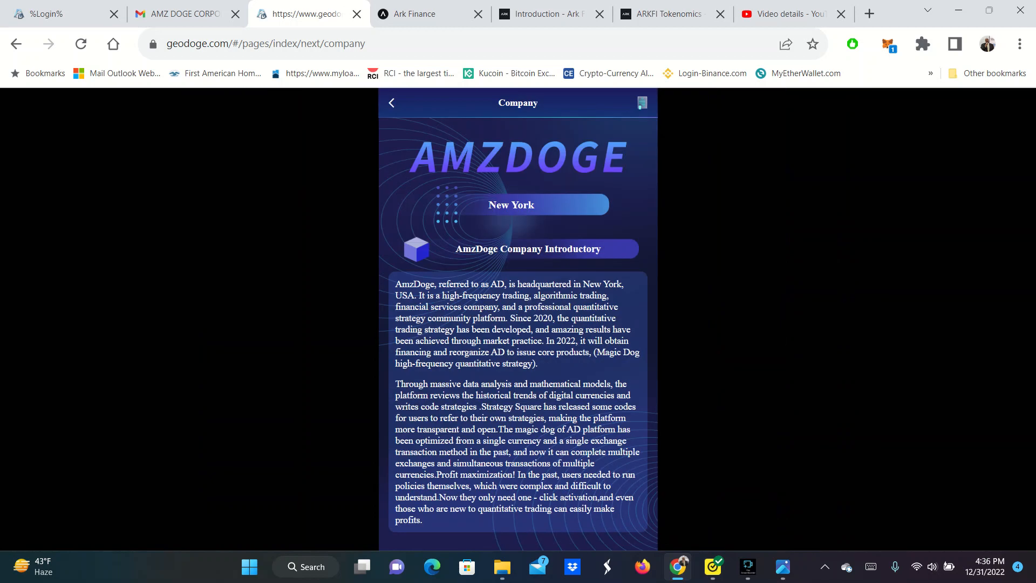
mouse_move(415, 120)
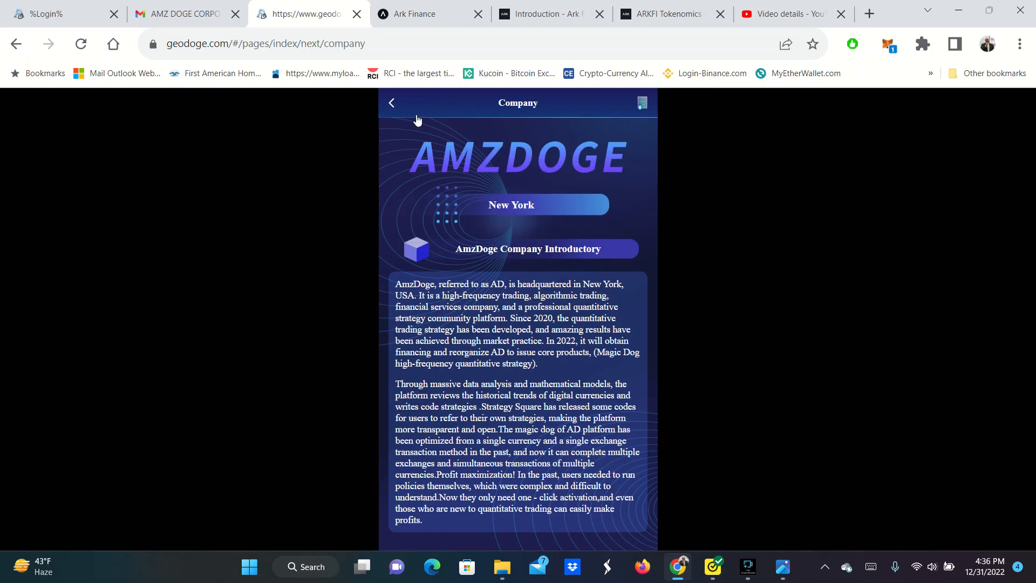
click(390, 103)
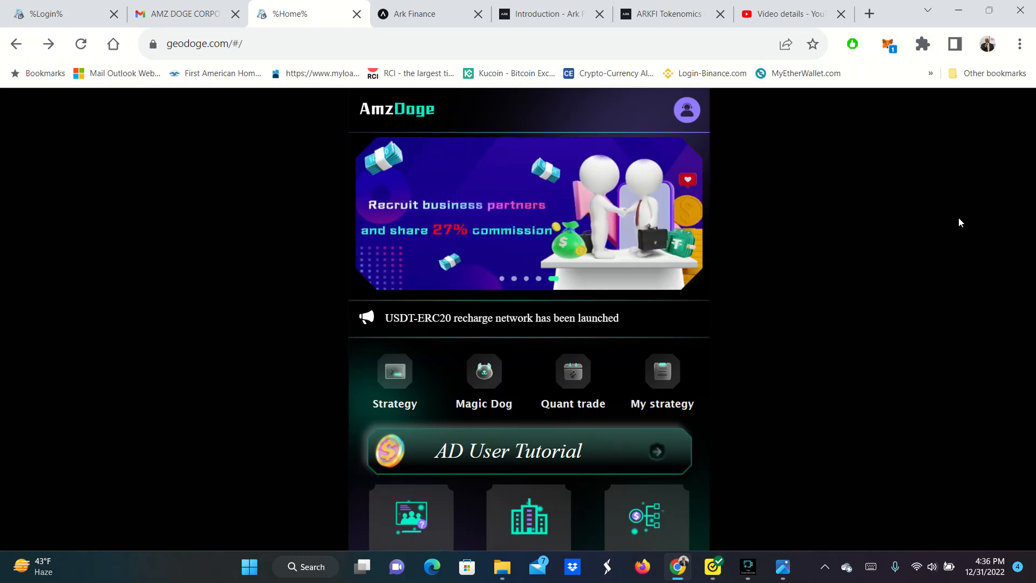
Go to the My account page and start a Recharge, showing TRC20 and ERC20 methods
scroll(down, 3)
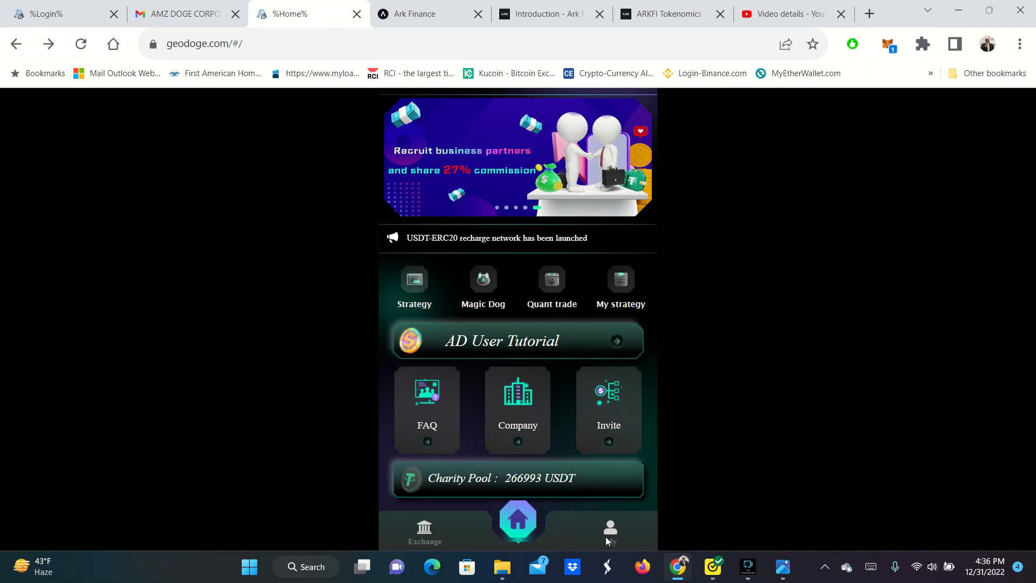
click(608, 529)
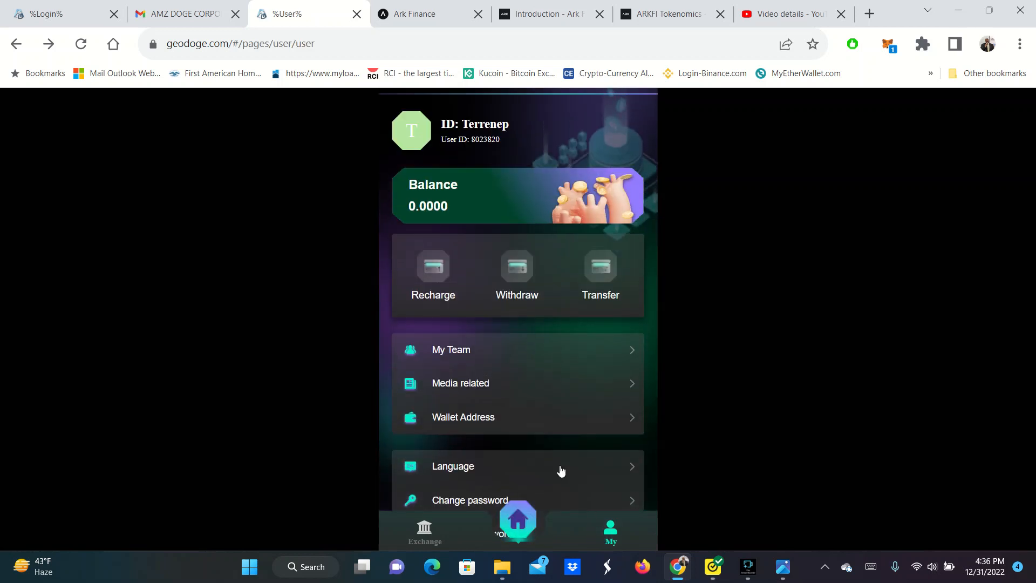
click(433, 270)
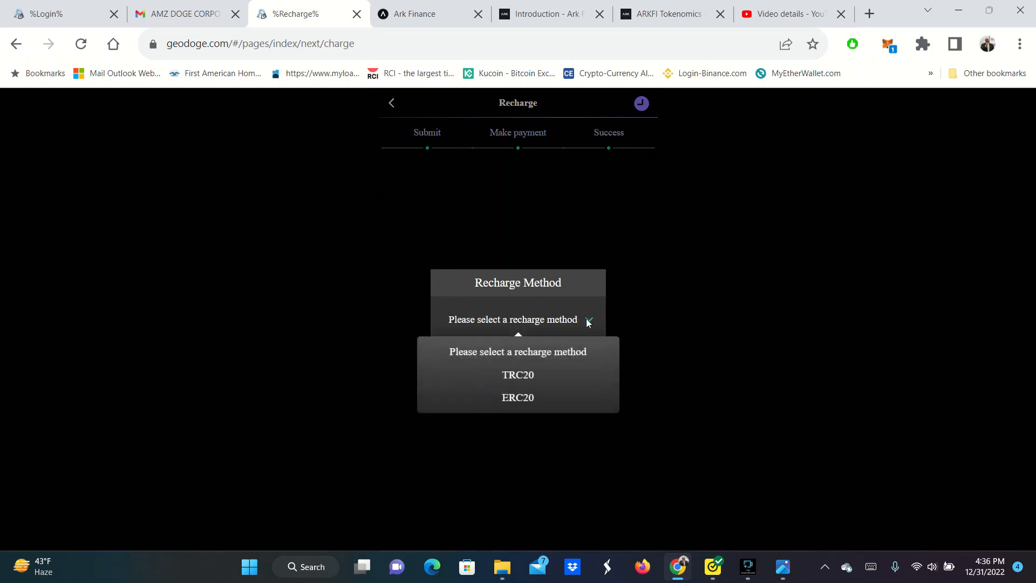
mouse_move(510, 445)
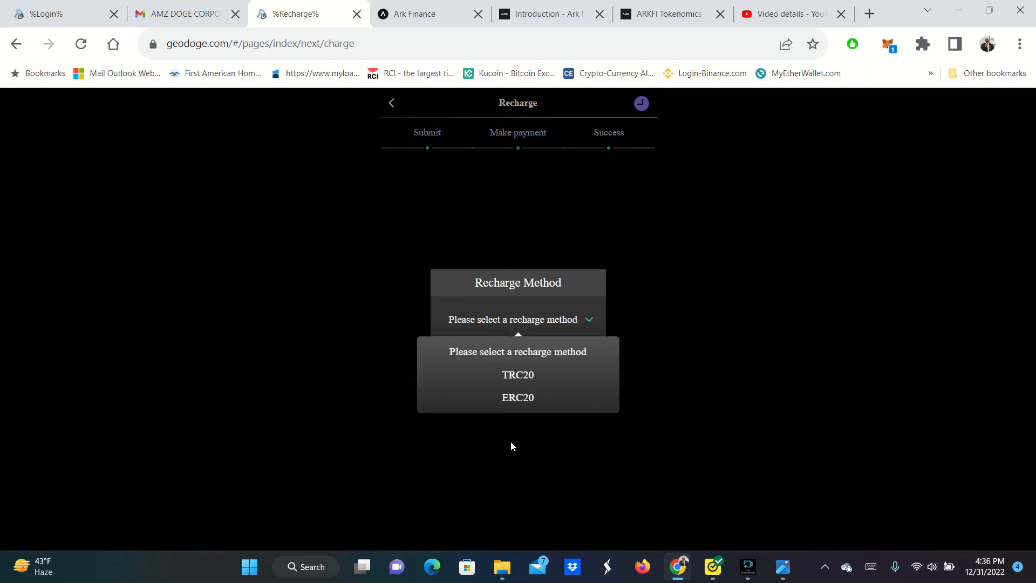
Submit a 100 USDT recharge order using the TRC20 method
click(517, 375)
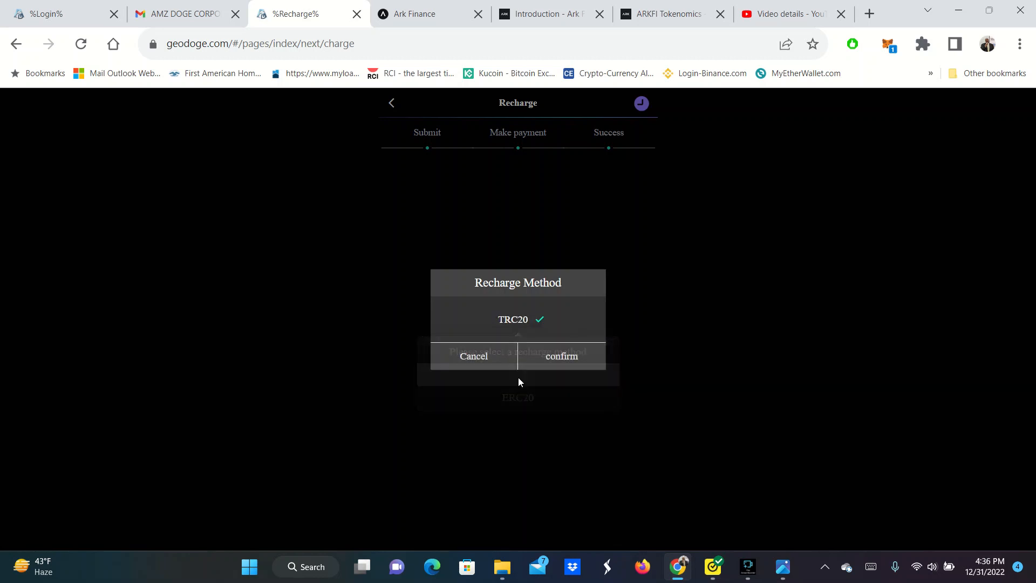
click(560, 356)
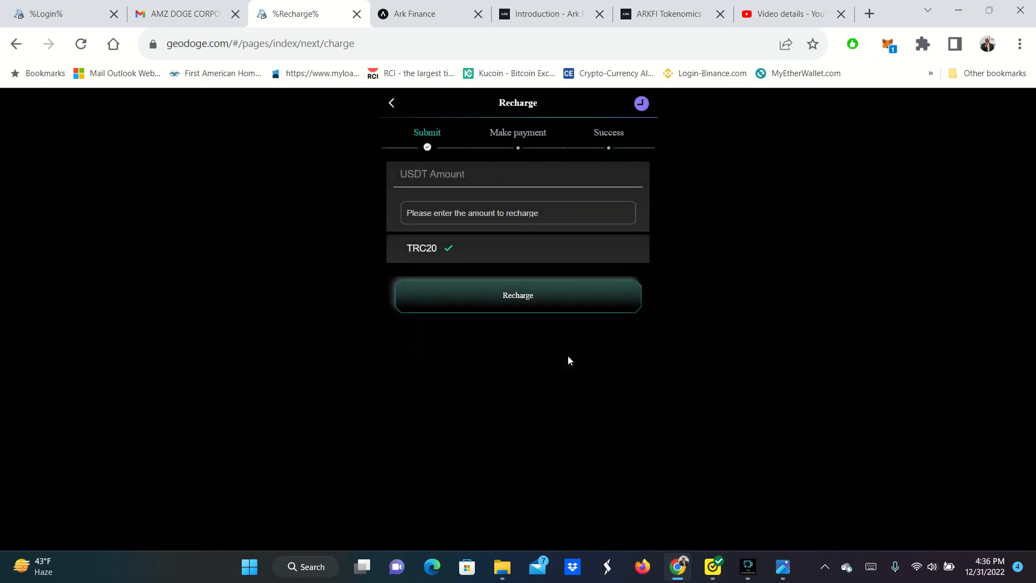
click(436, 212)
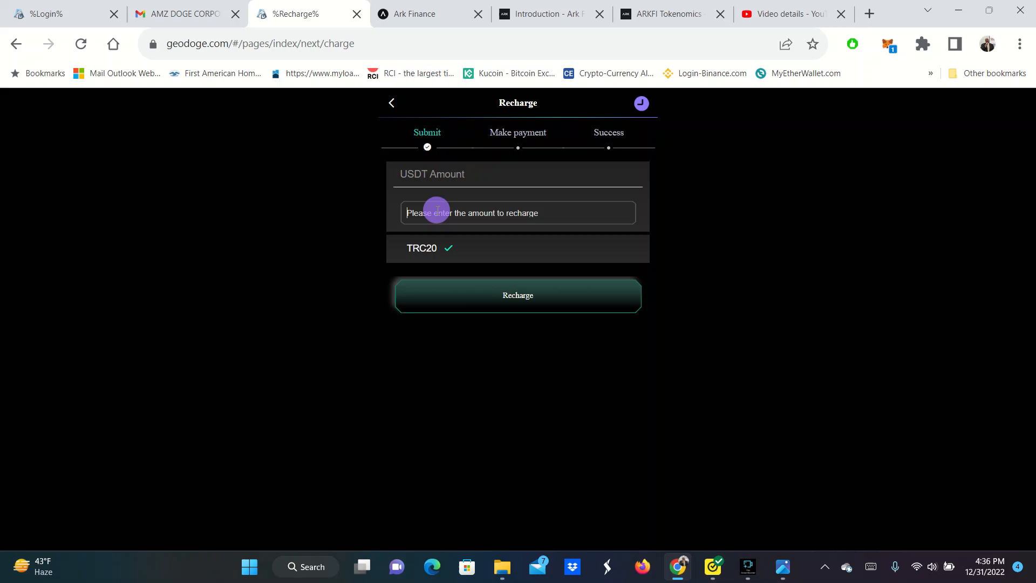
text(1)
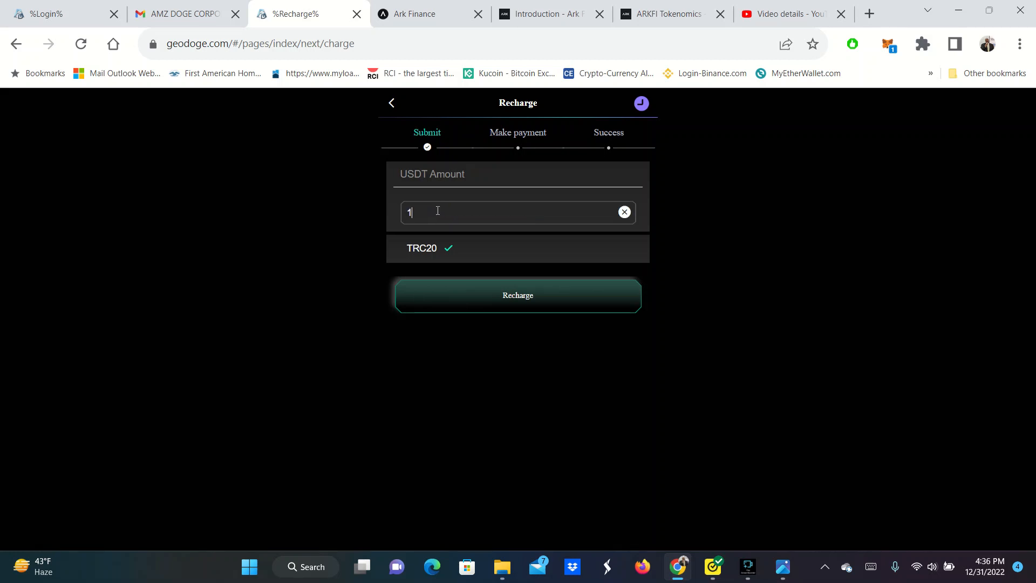
text(00)
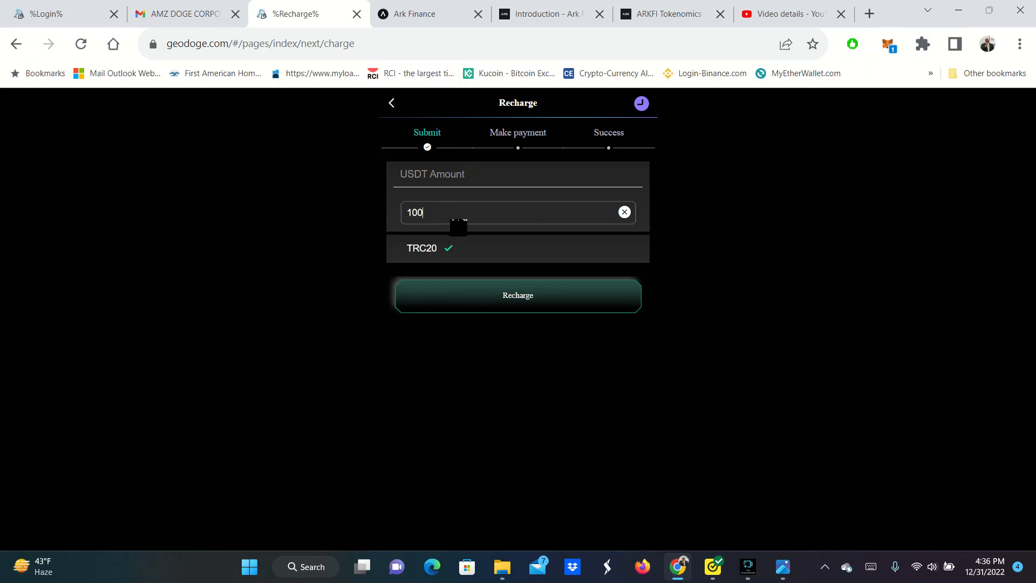
click(517, 295)
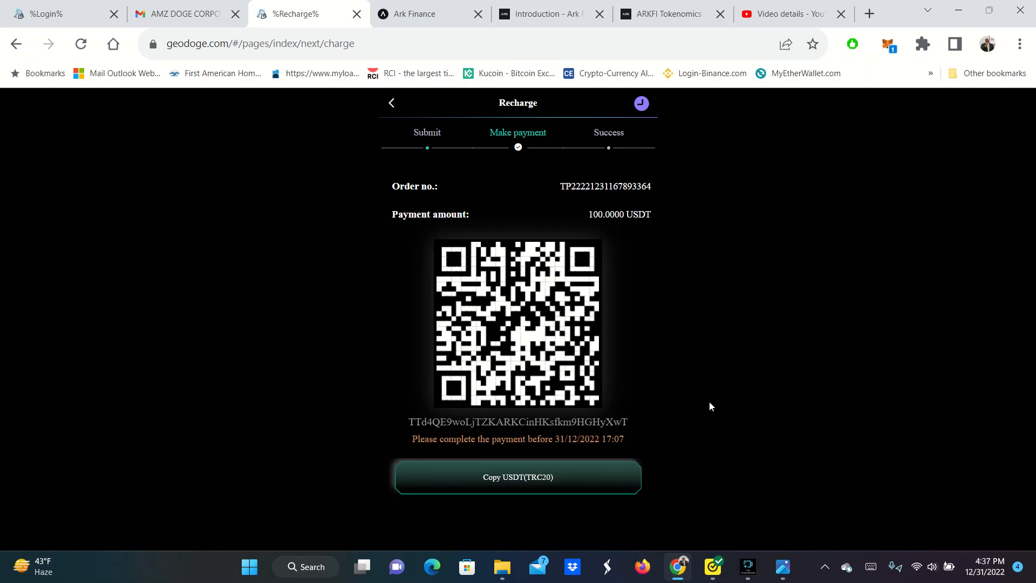
mouse_move(705, 402)
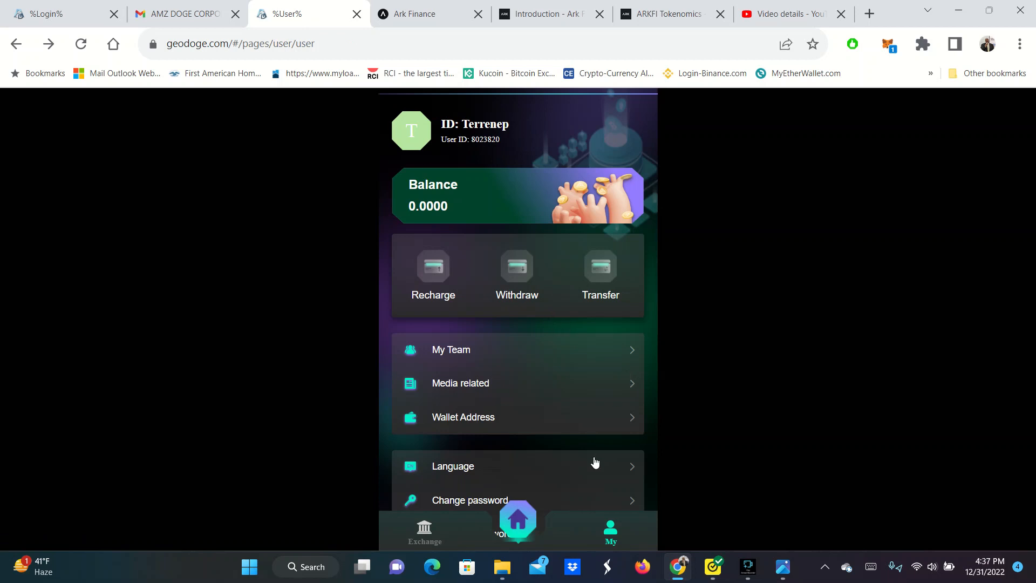
View the Magic Dog 30/90/180/360-day plans and return to the home page
click(517, 522)
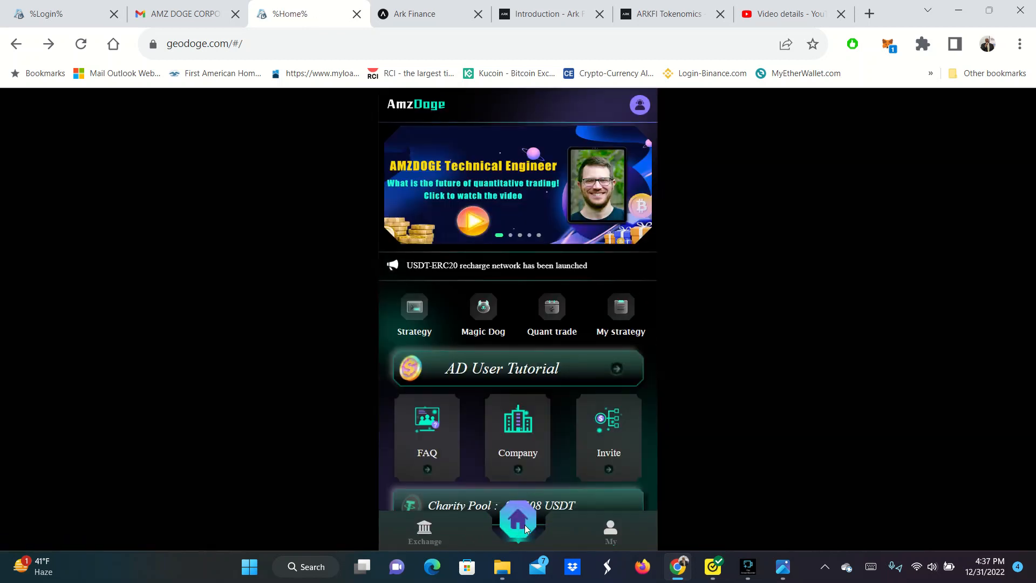
mouse_move(483, 310)
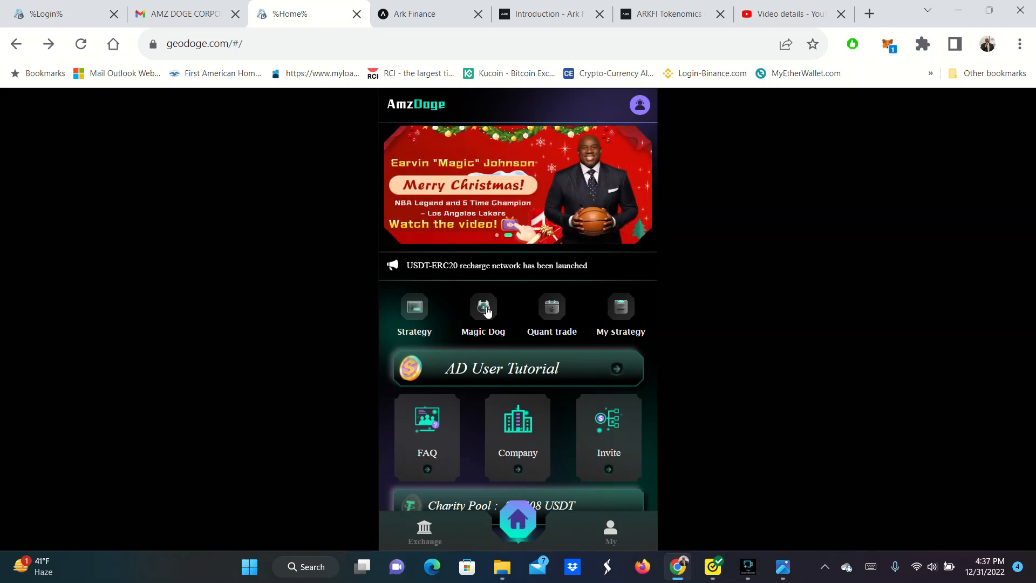
click(483, 314)
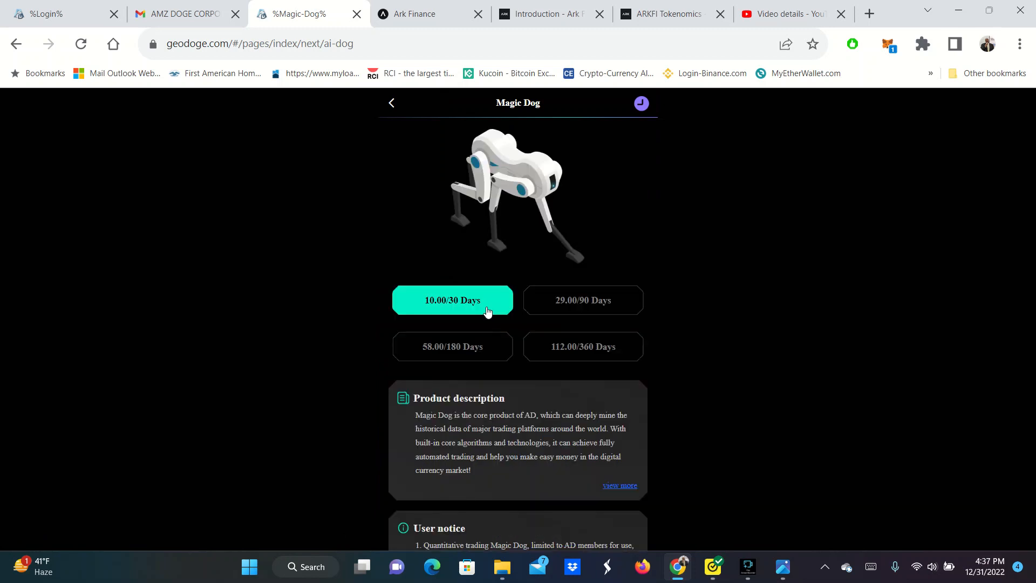
mouse_move(441, 315)
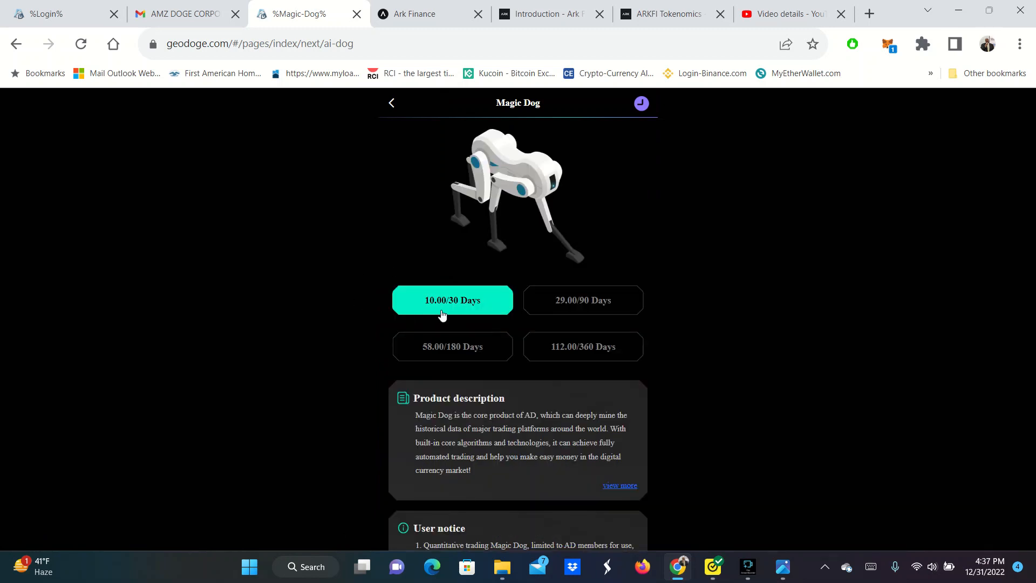
mouse_move(593, 301)
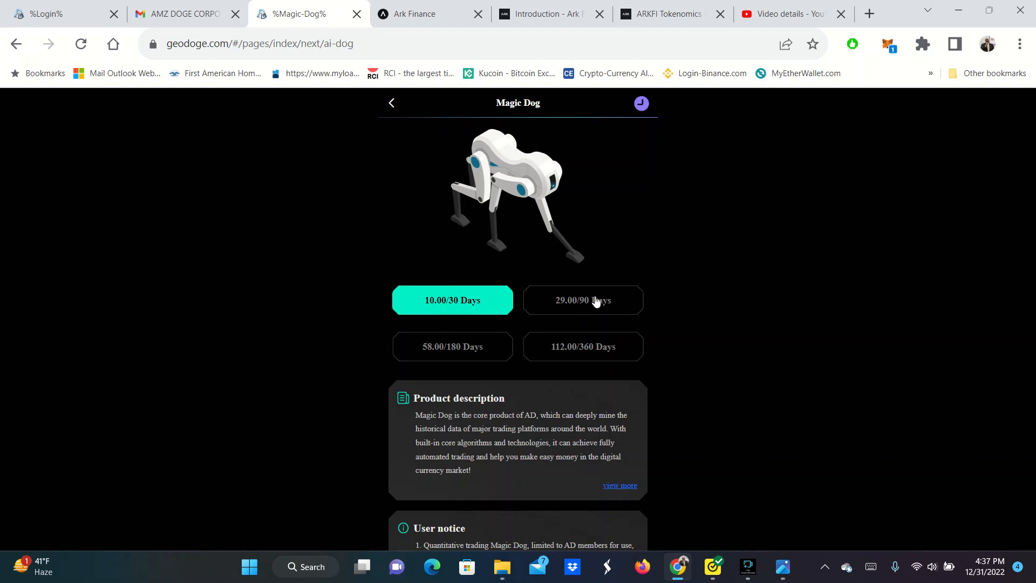
mouse_move(625, 360)
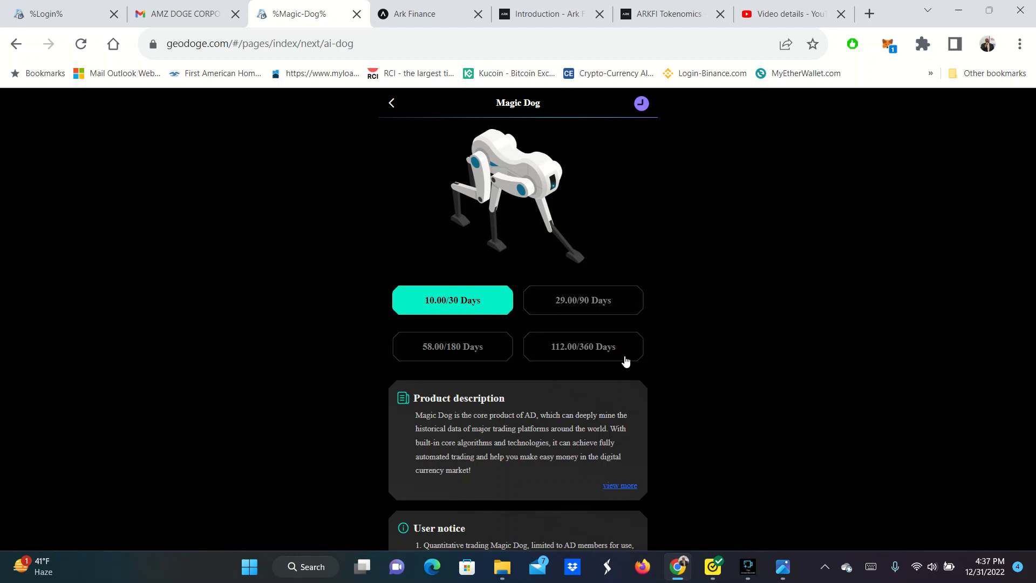
mouse_move(575, 386)
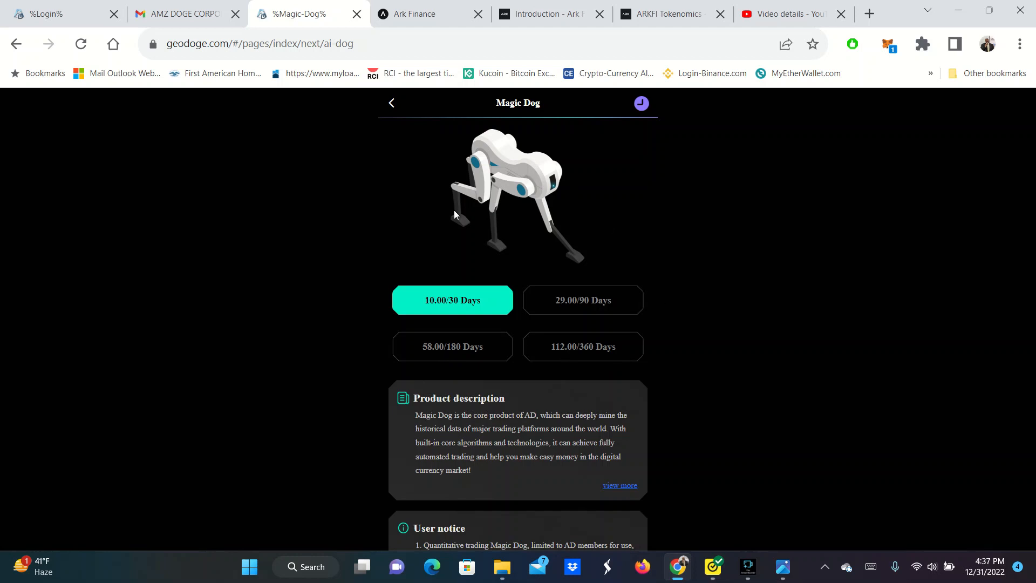
mouse_move(551, 173)
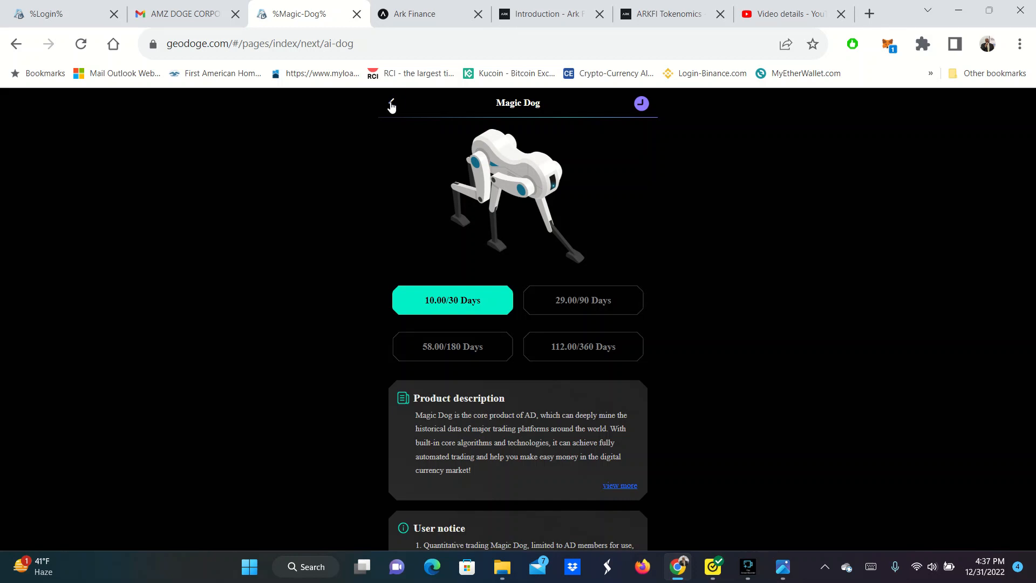
click(391, 104)
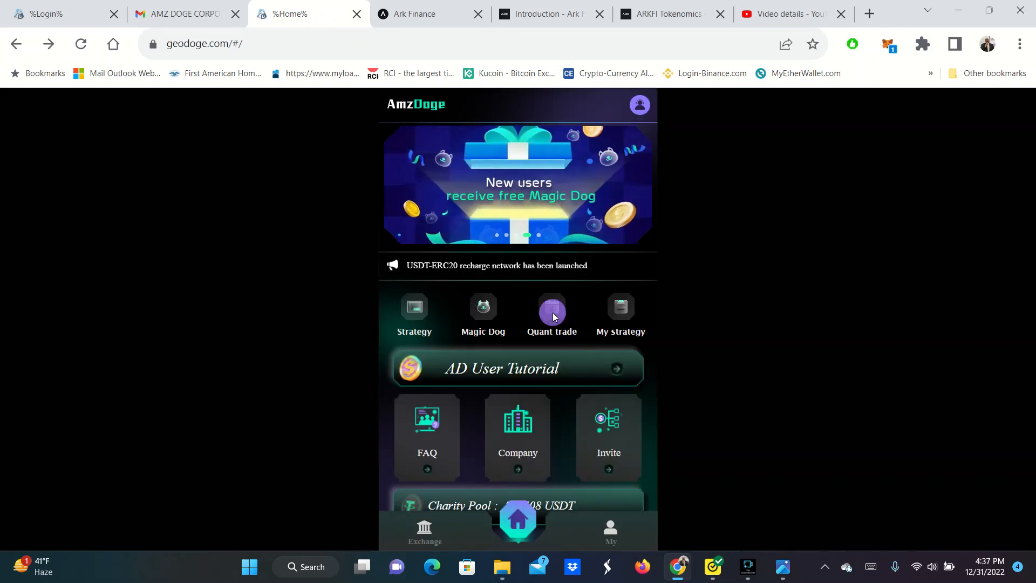
View the Quant trade cycles from 2 Hours to 3 Days with 10 USDT minimums
click(552, 305)
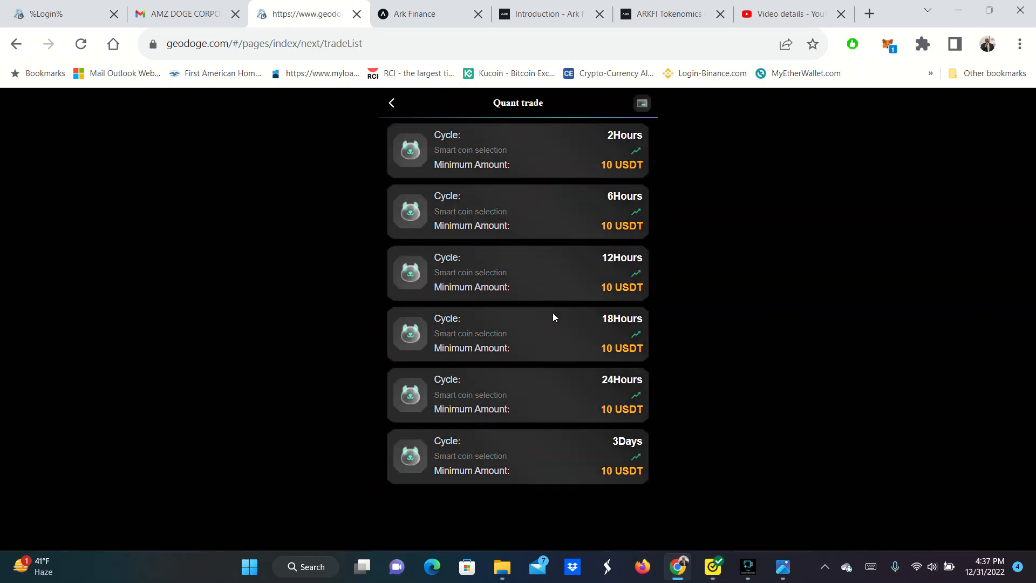
mouse_move(529, 407)
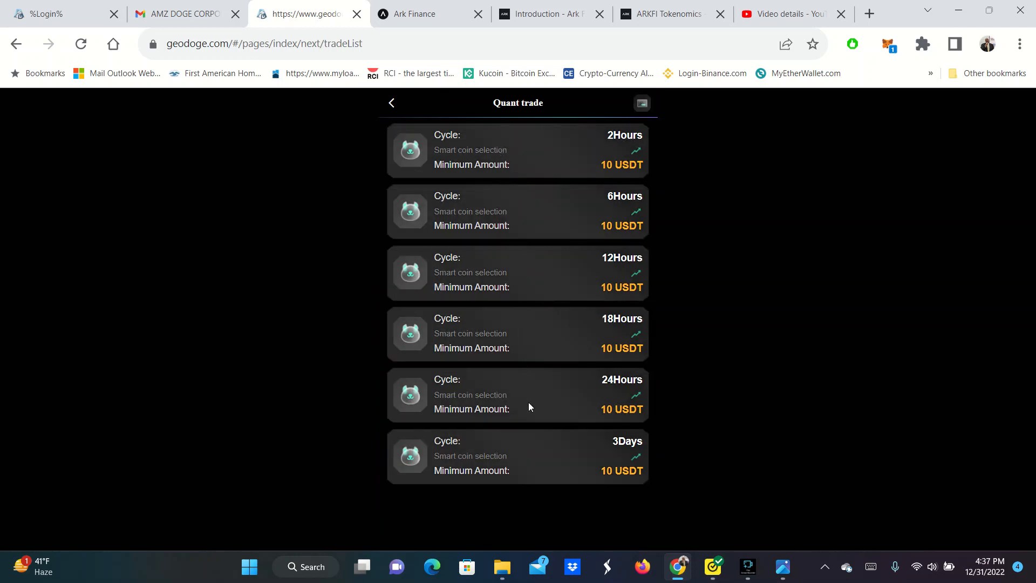
mouse_move(512, 428)
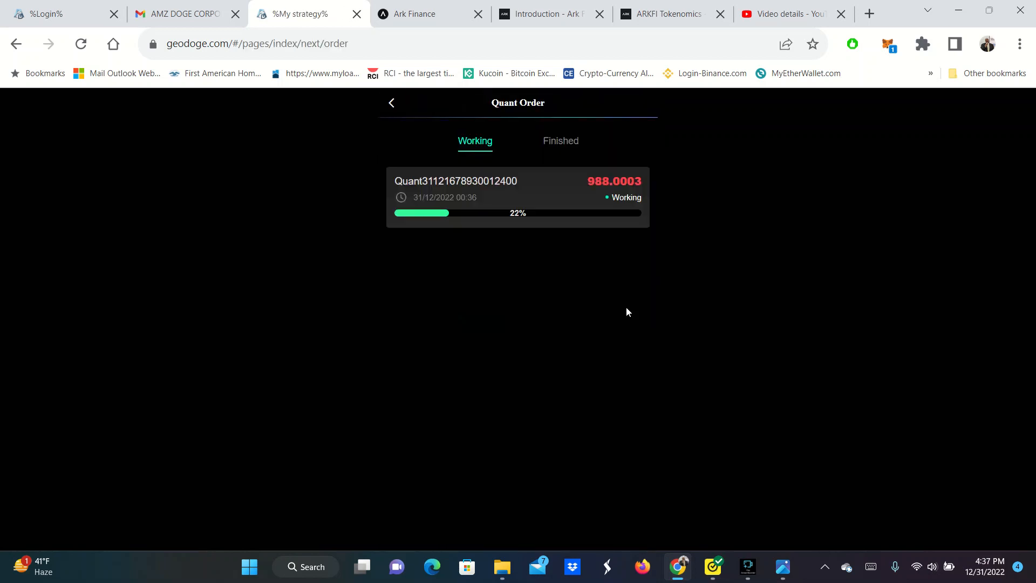
mouse_move(471, 174)
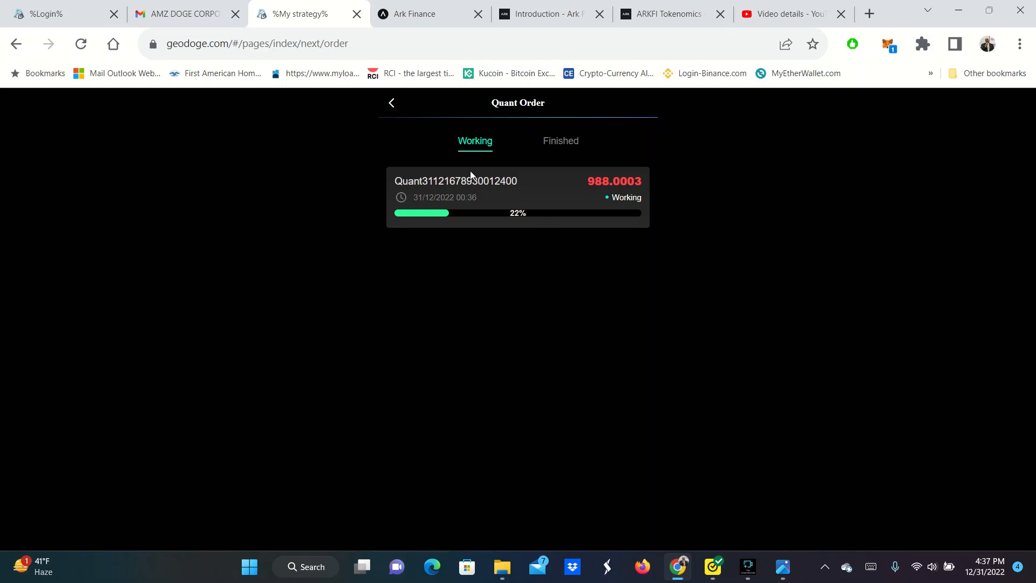
mouse_move(597, 191)
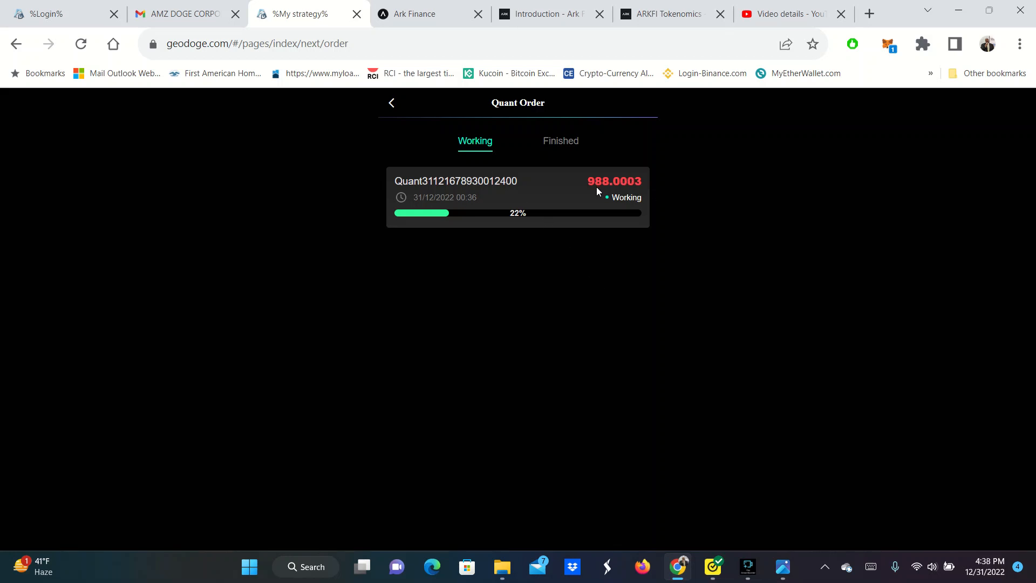
mouse_move(557, 192)
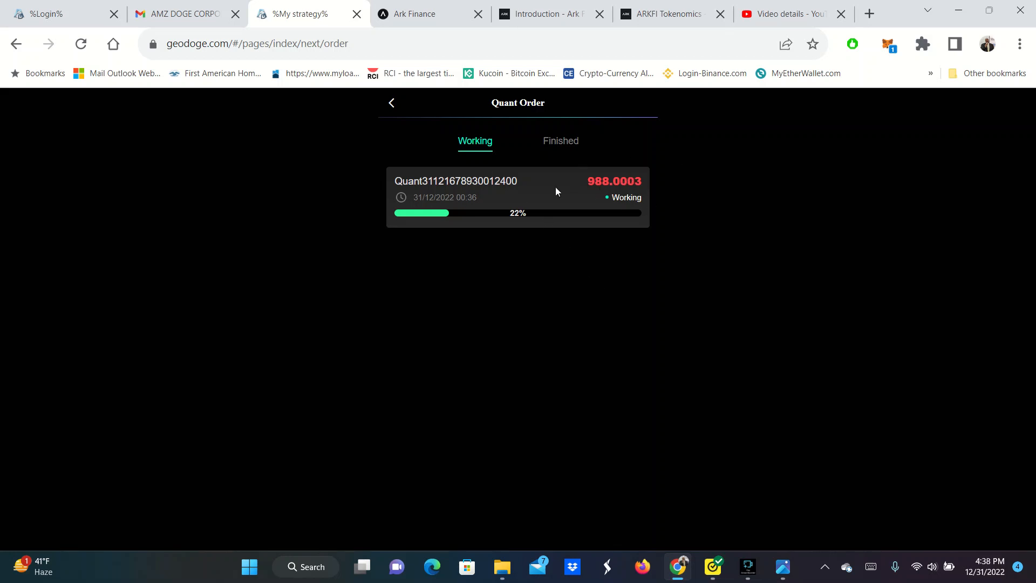
mouse_move(472, 200)
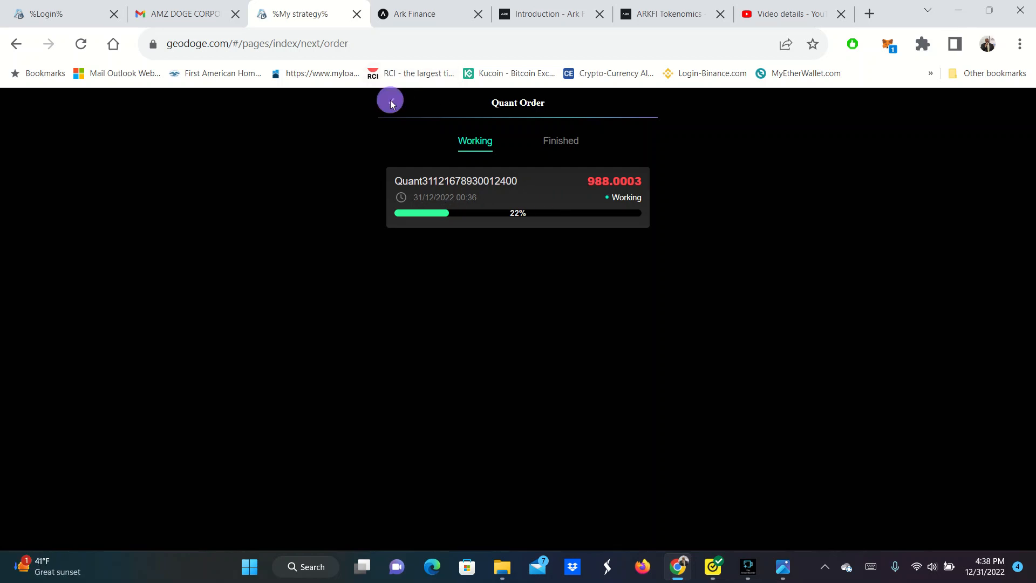
Return home after reviewing the working quant order at 22% progress
click(390, 100)
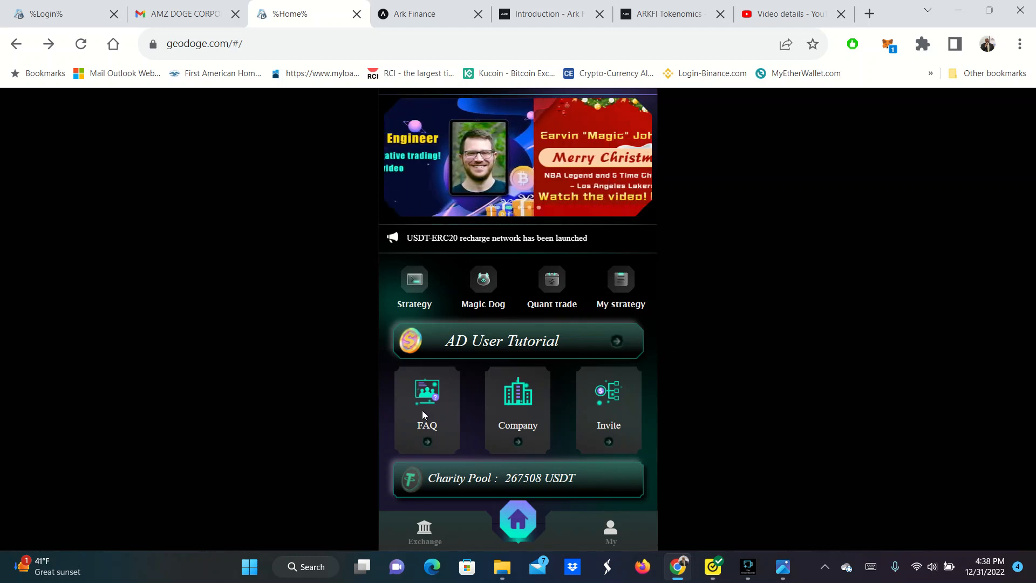
click(427, 408)
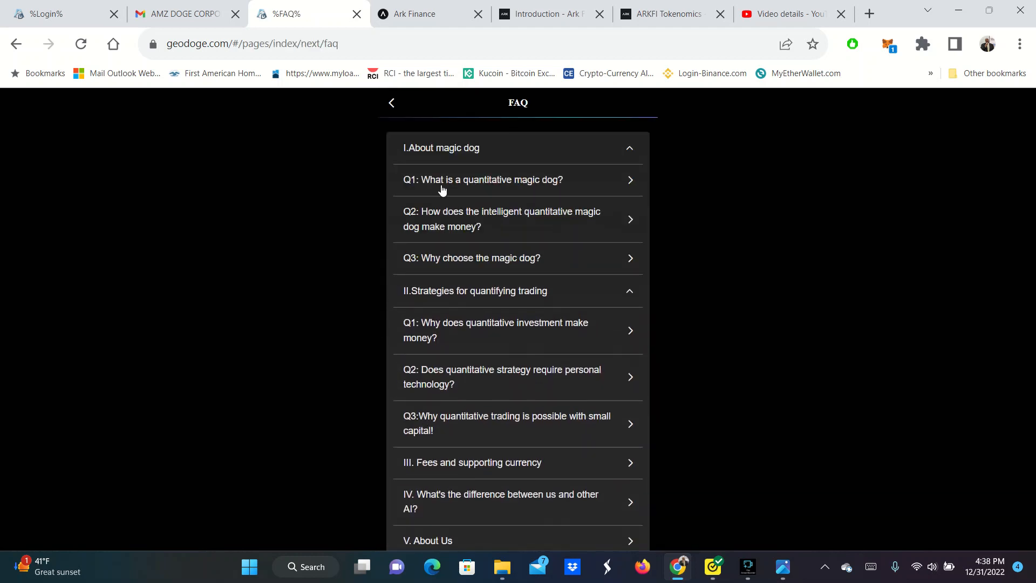
click(483, 181)
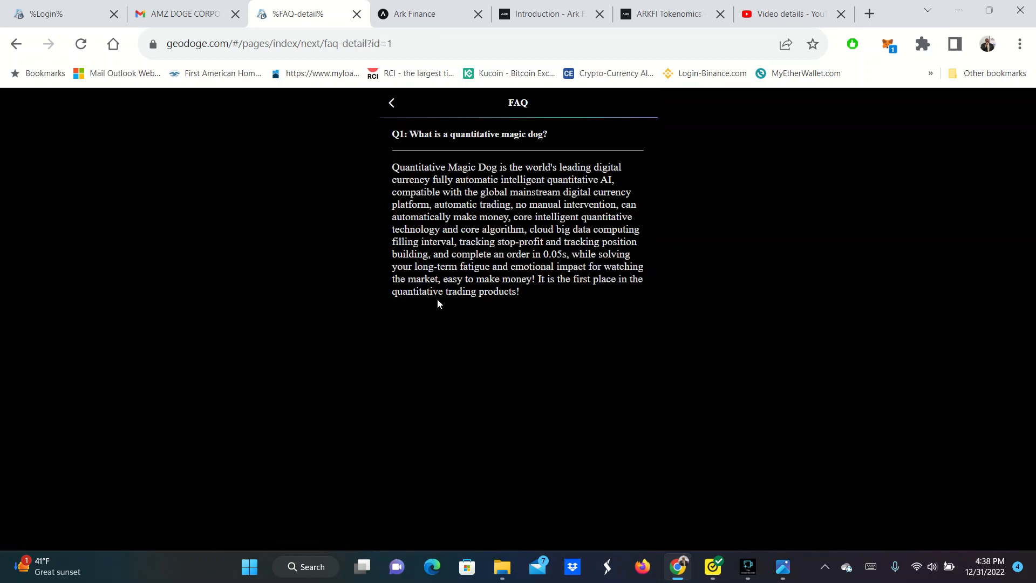
mouse_move(566, 309)
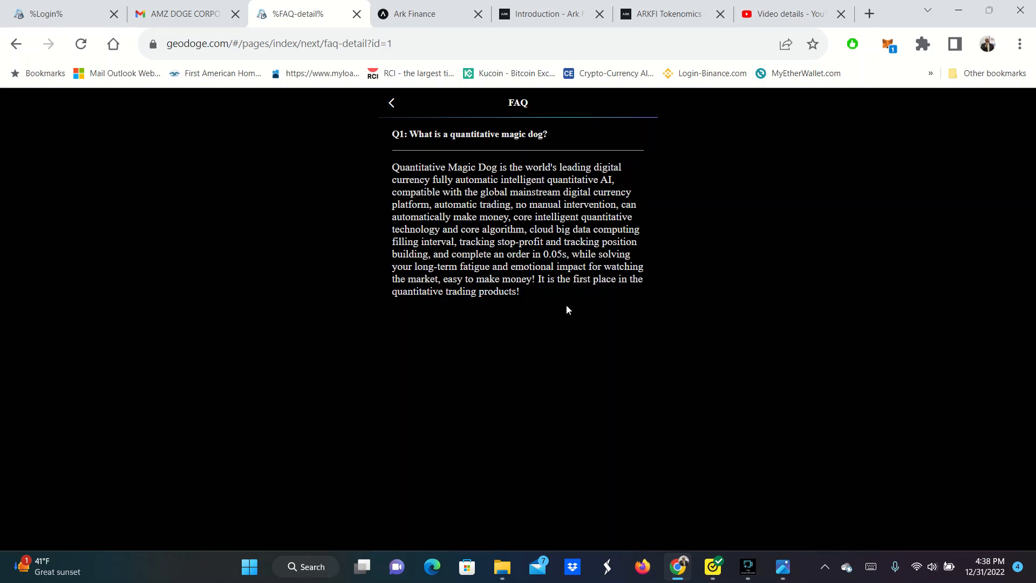
click(393, 104)
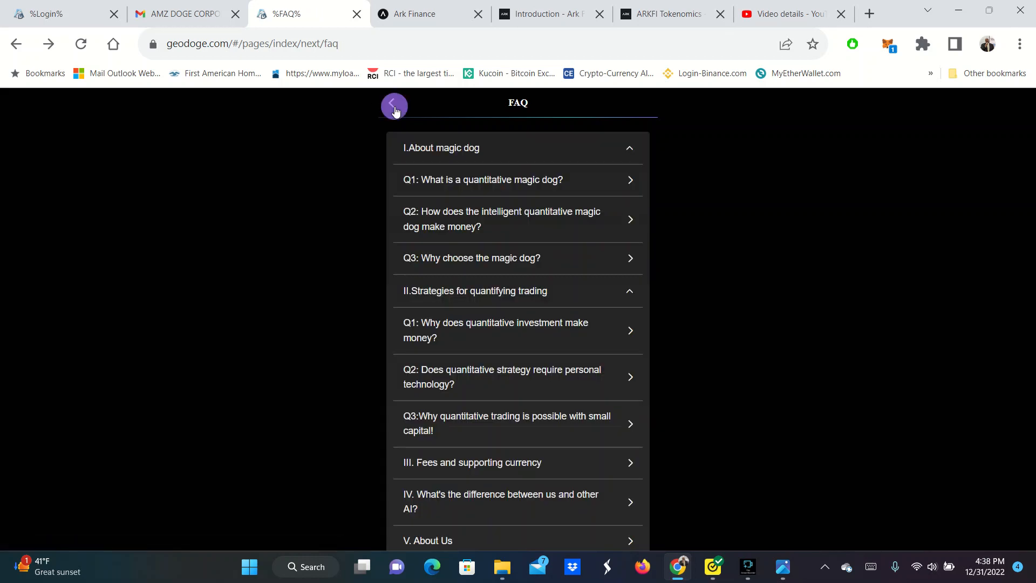
click(394, 104)
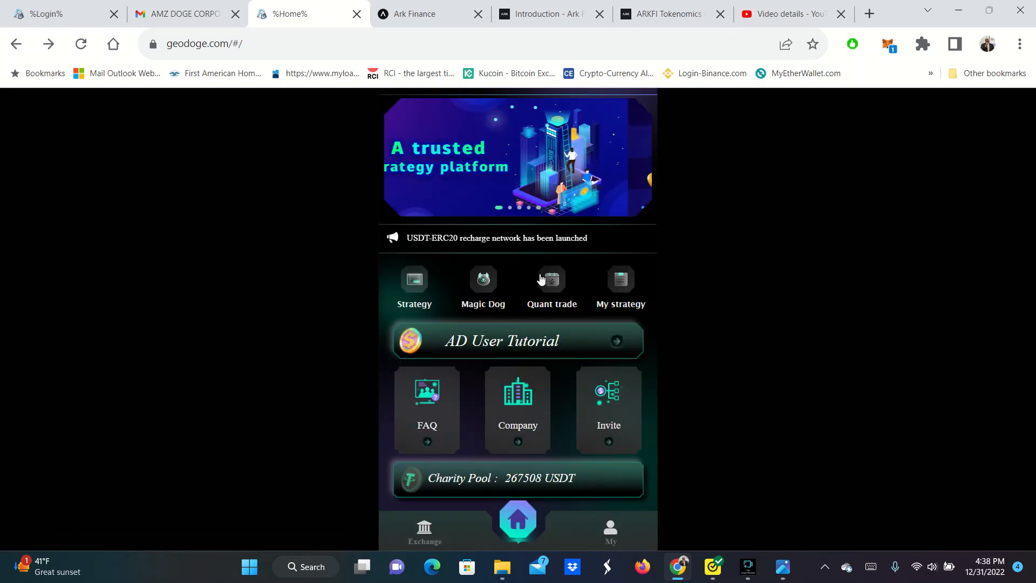
click(413, 278)
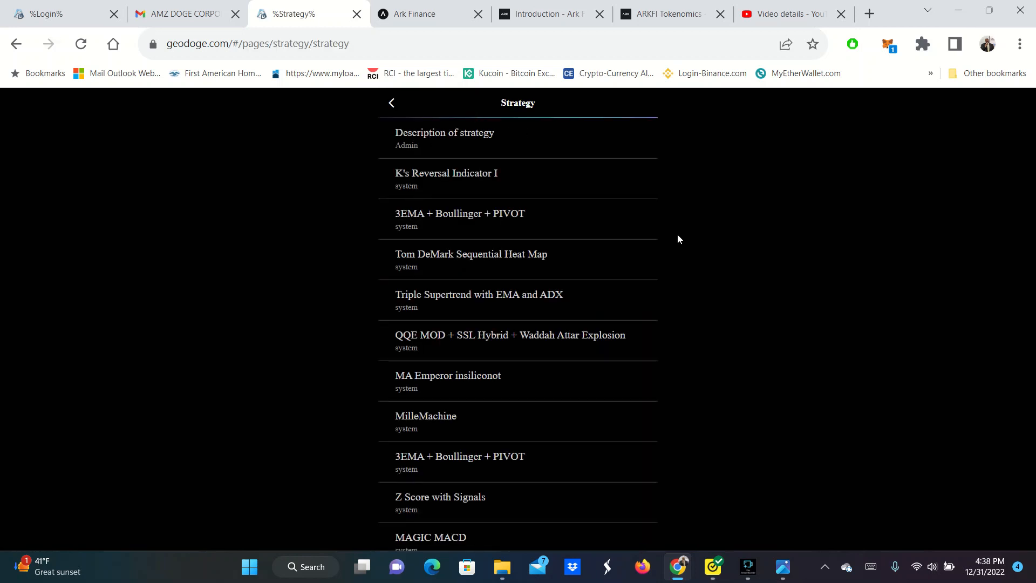
mouse_move(755, 241)
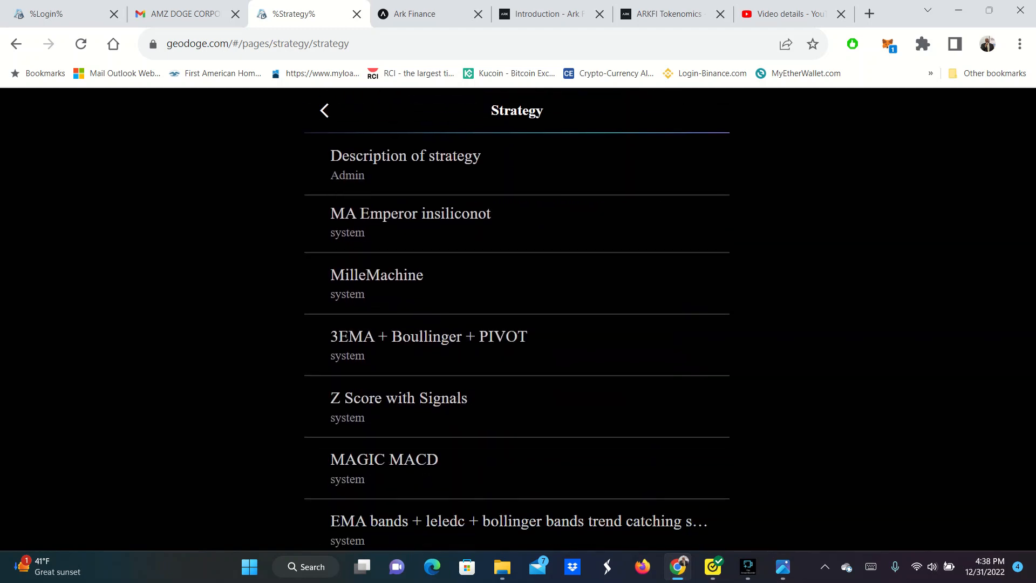
scroll(down, 3)
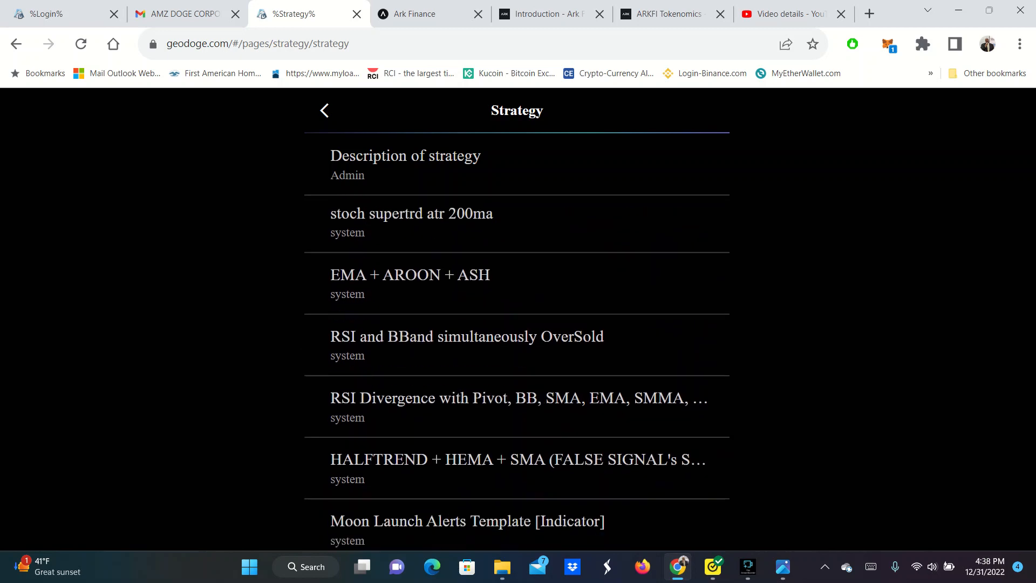
scroll(down, 3)
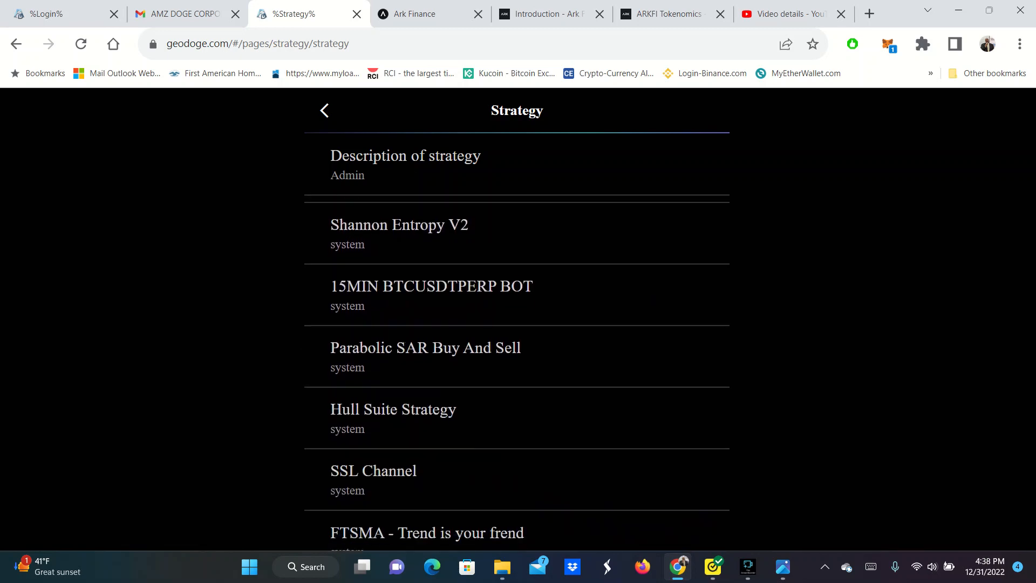
click(323, 110)
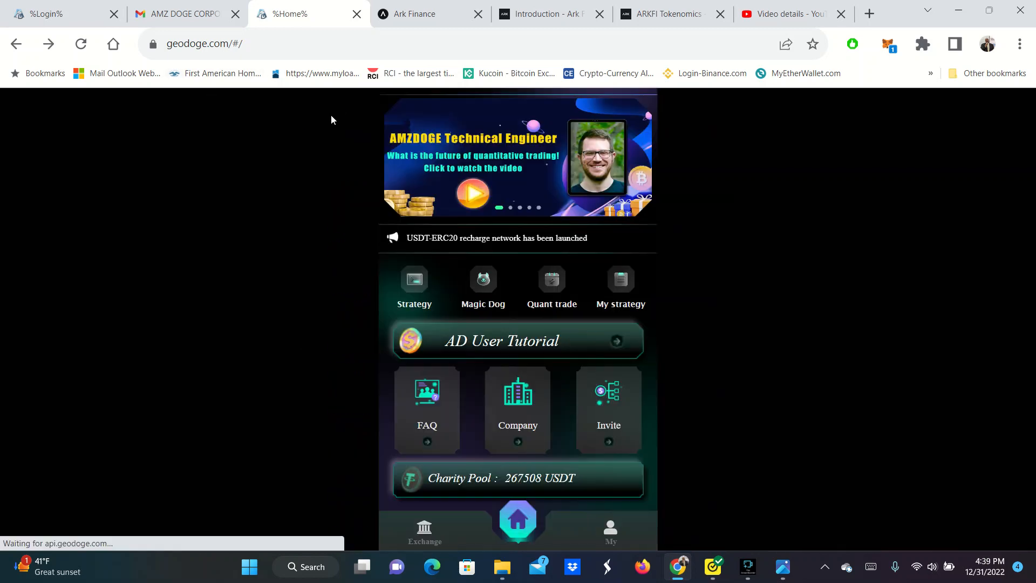
click(619, 287)
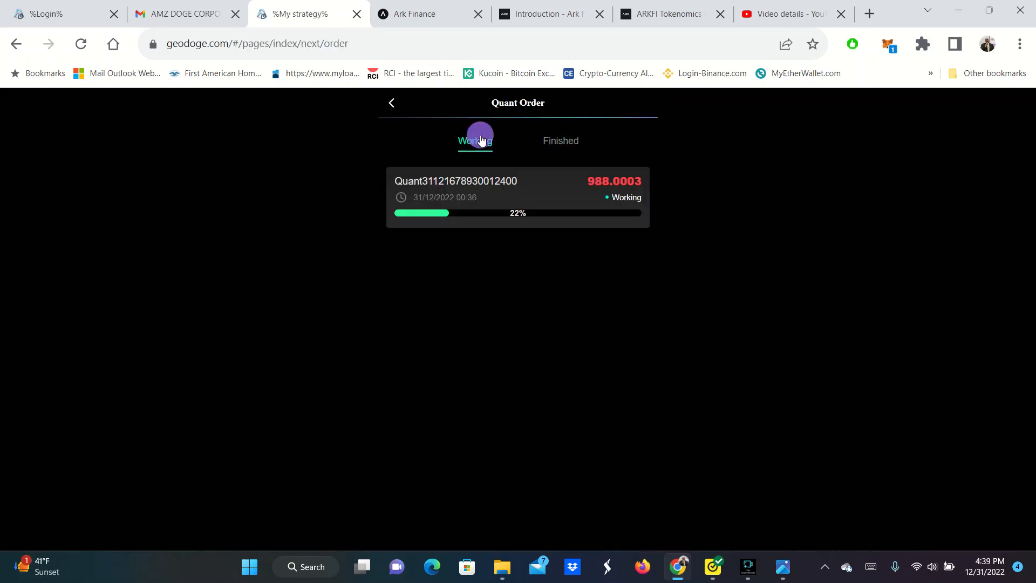
click(391, 104)
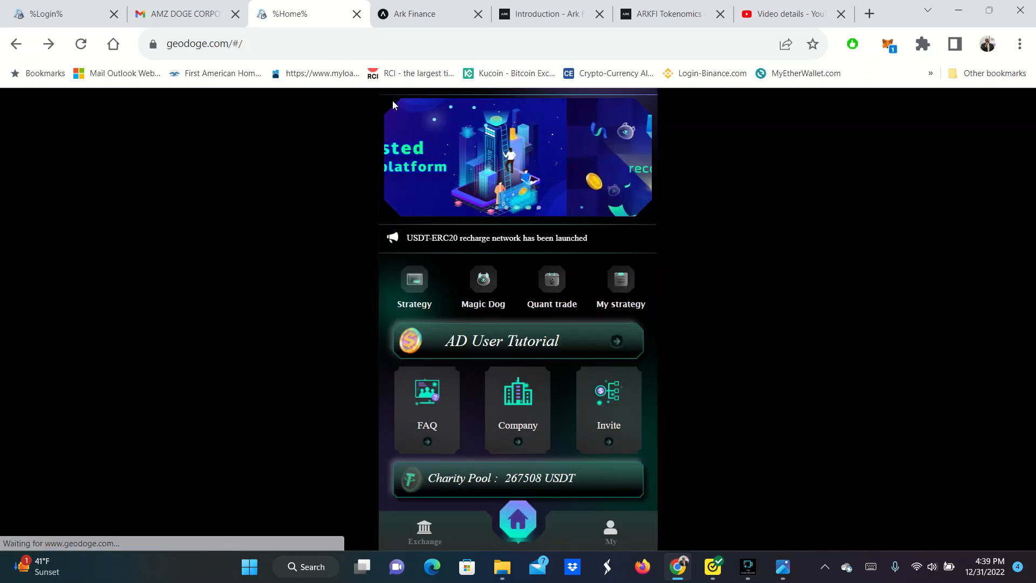